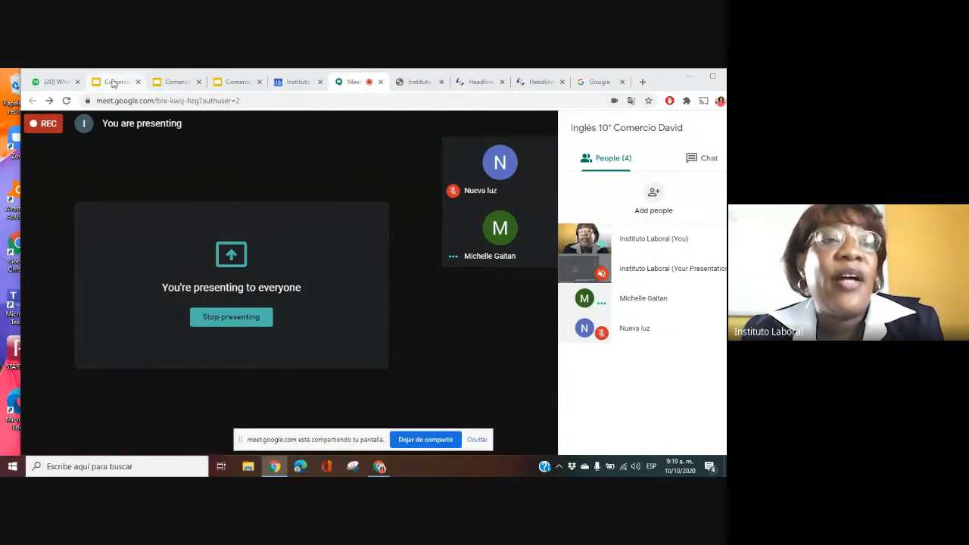
pyautogui.click(113, 82)
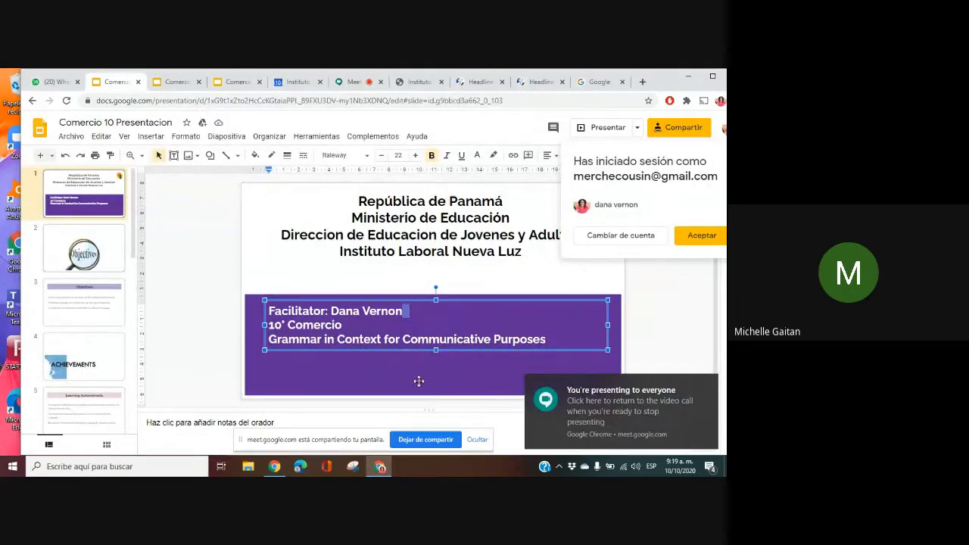
pyautogui.click(83, 248)
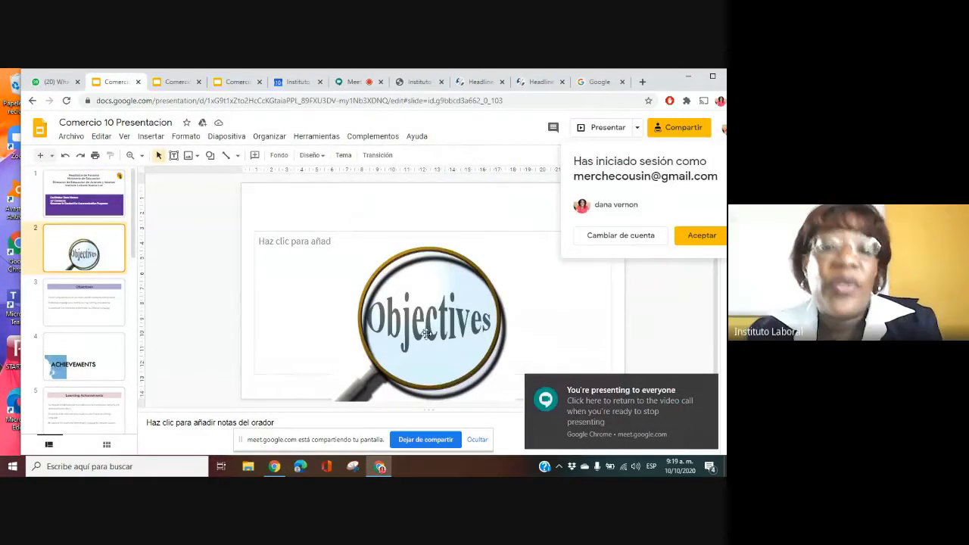
pyautogui.click(83, 301)
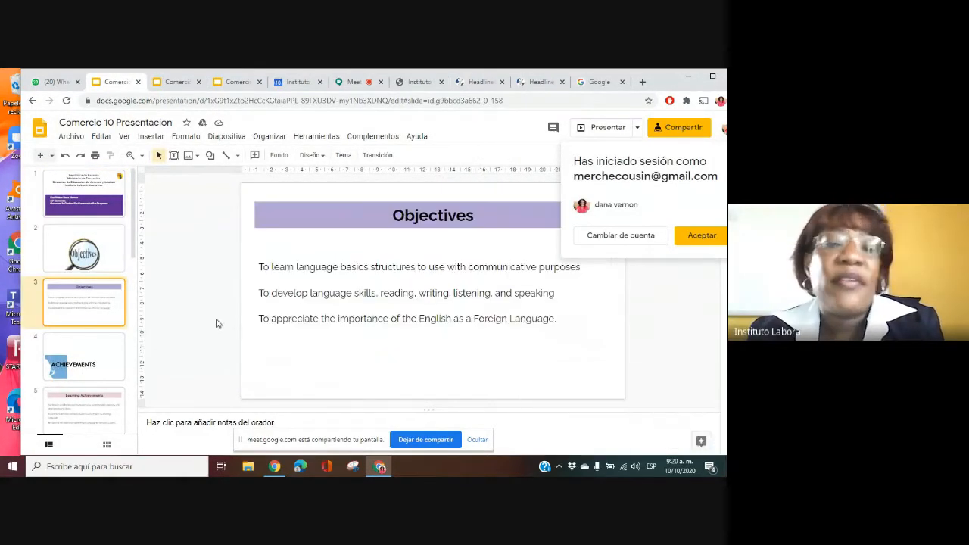
pyautogui.moveTo(469, 332)
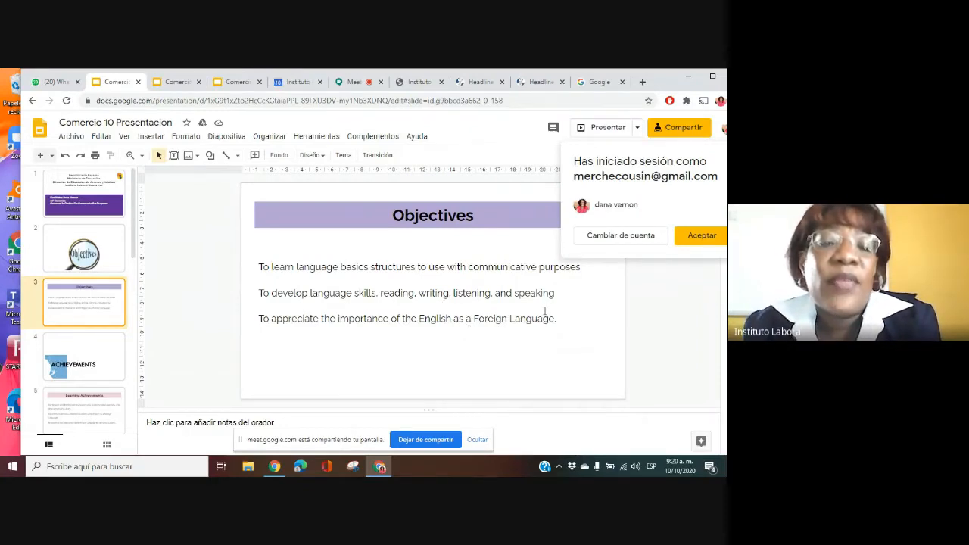
pyautogui.moveTo(340, 337)
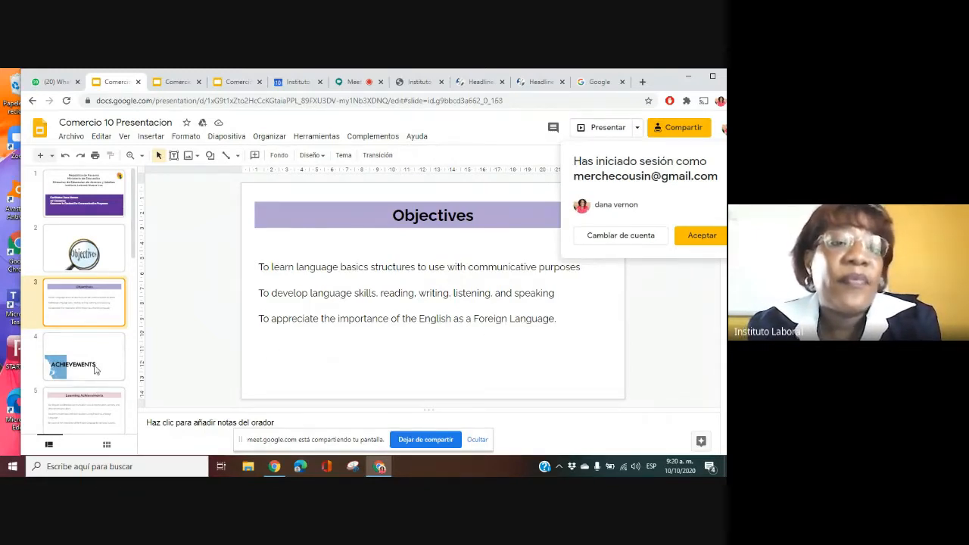
pyautogui.click(83, 395)
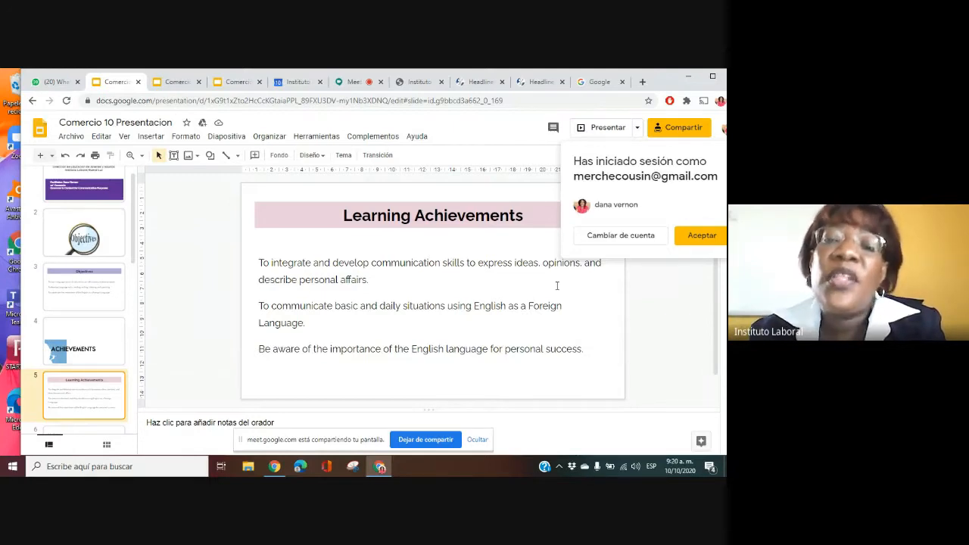
pyautogui.moveTo(328, 383)
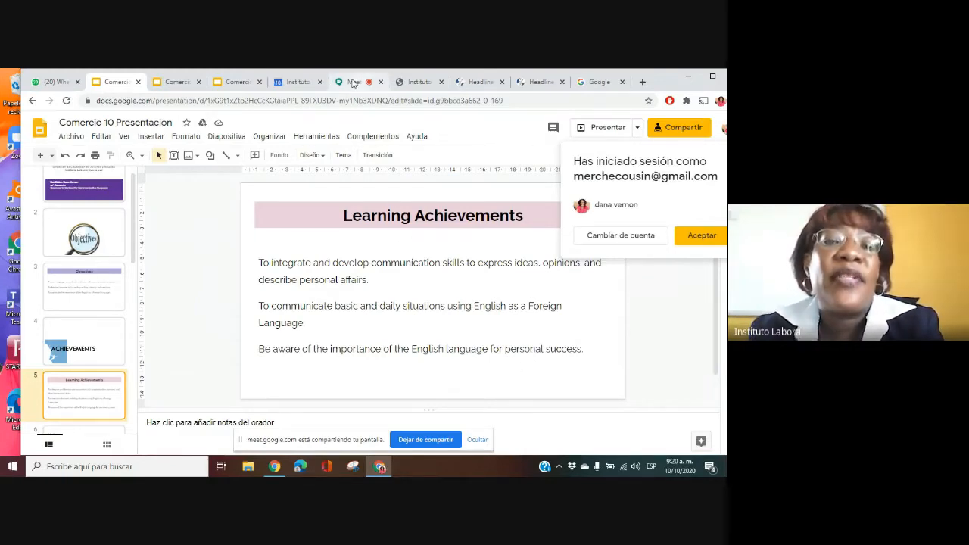
# - Return to the Meet call, still presenting to everyone with four participants listed
pyautogui.click(348, 81)
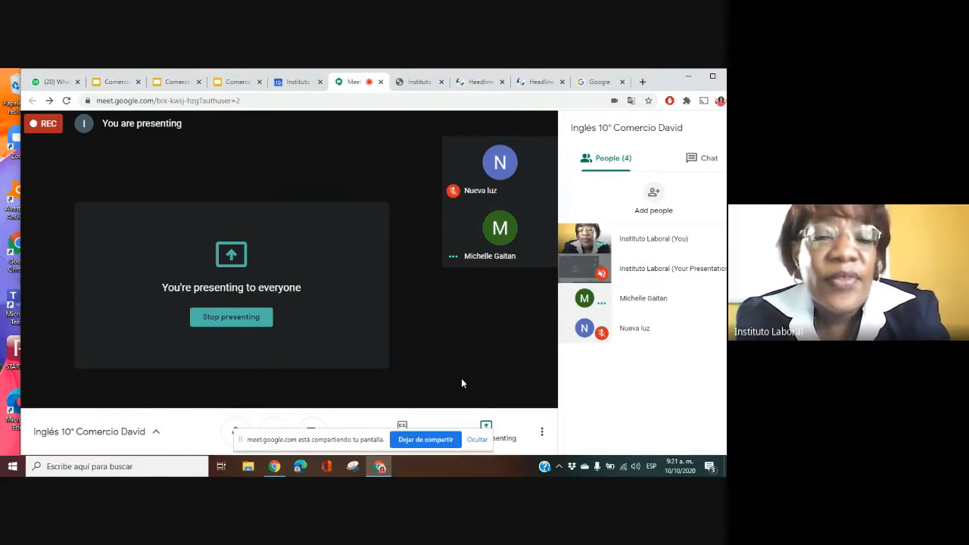
pyautogui.moveTo(433, 356)
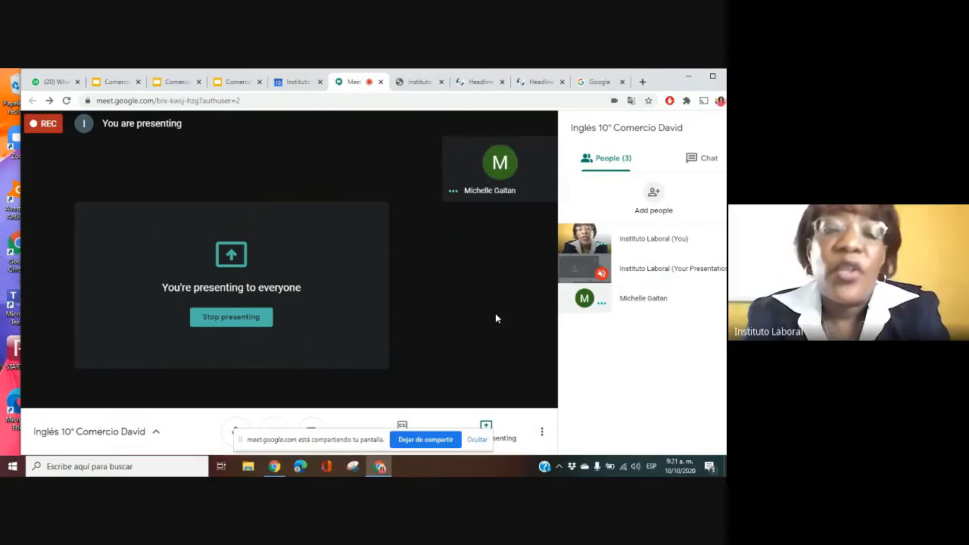
pyautogui.moveTo(490, 293)
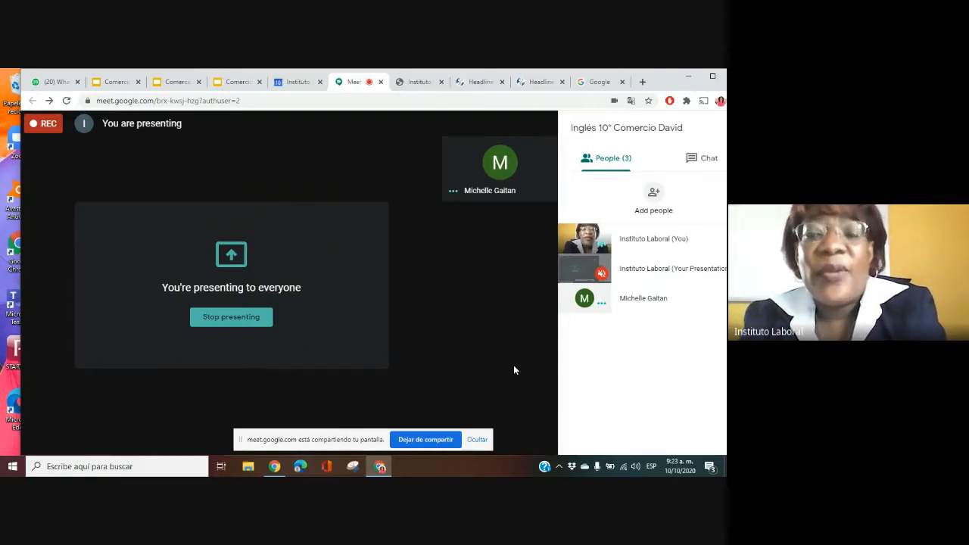
pyautogui.moveTo(569, 355)
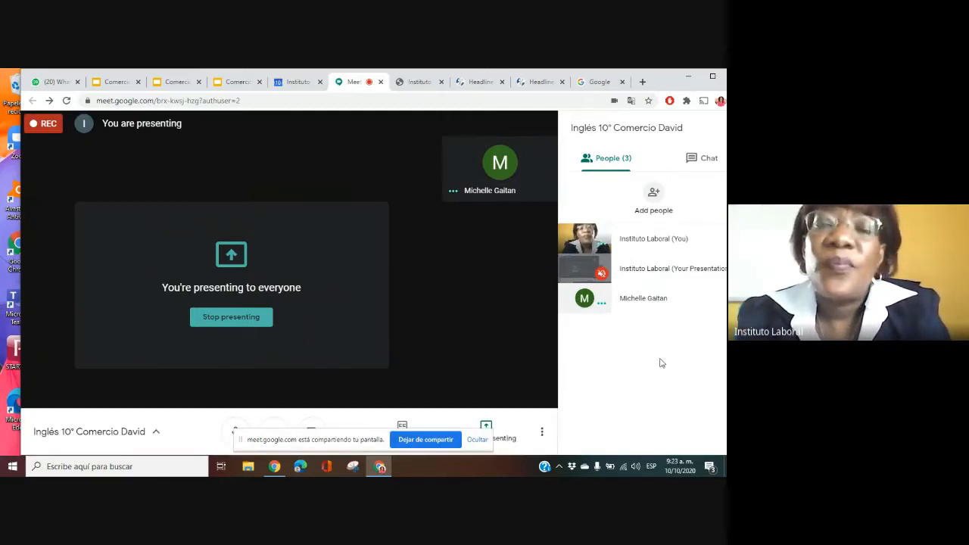
pyautogui.moveTo(608, 348)
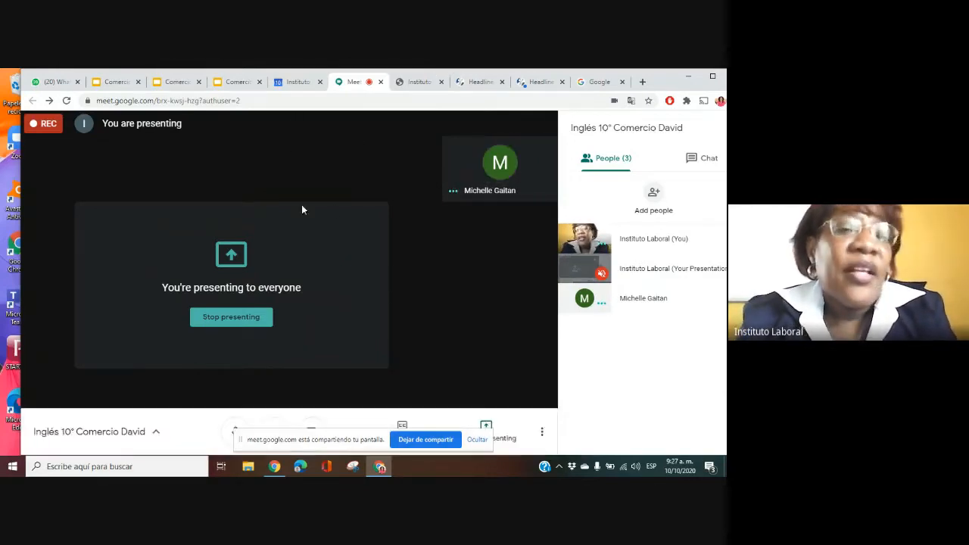
pyautogui.moveTo(242, 181)
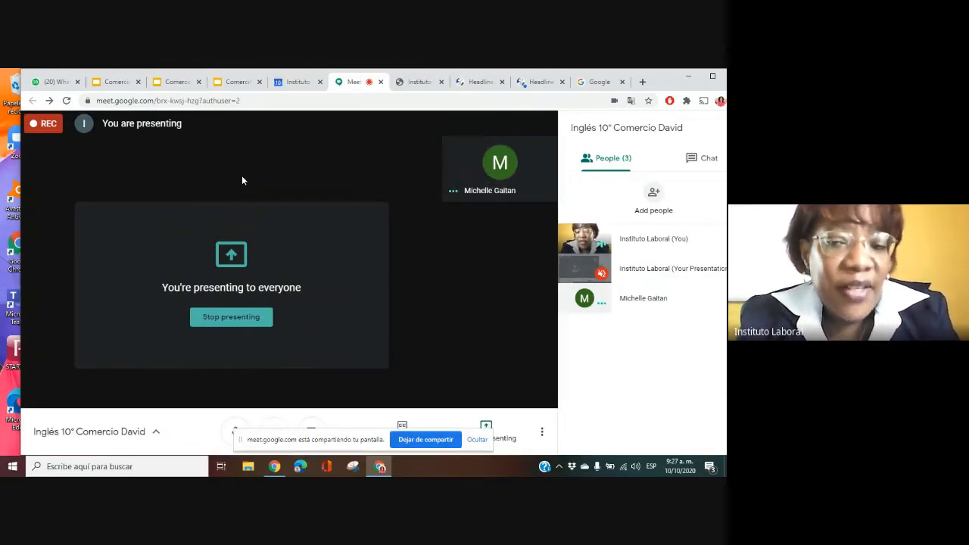
pyautogui.moveTo(203, 198)
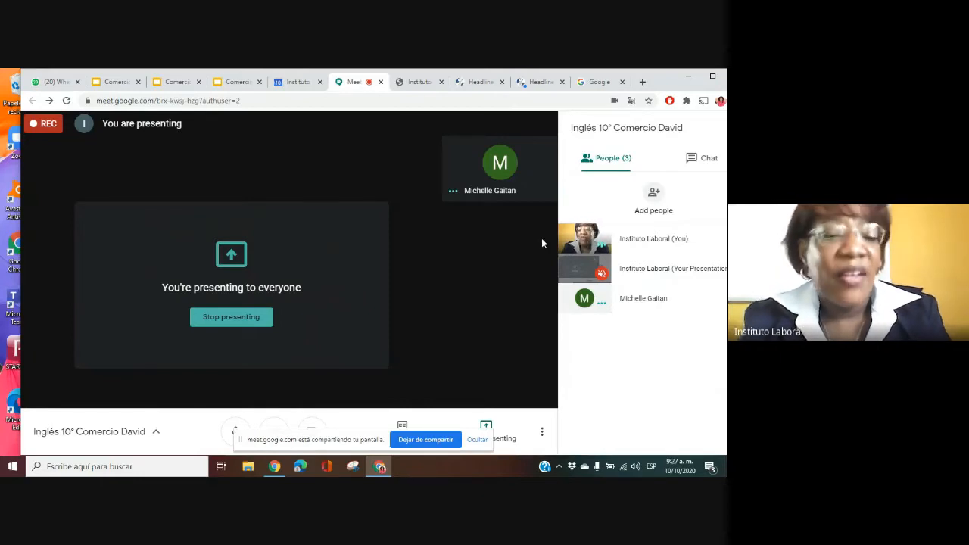
pyautogui.moveTo(294, 185)
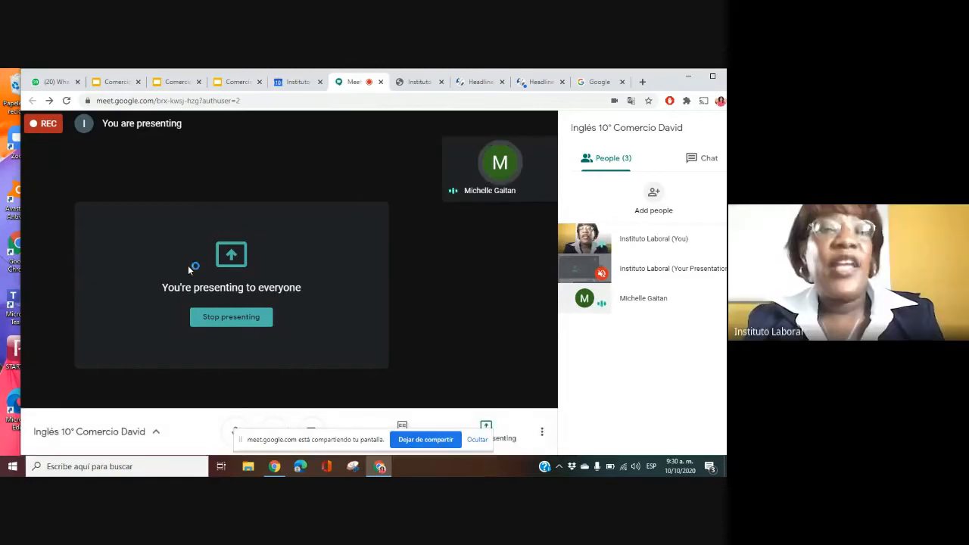
pyautogui.moveTo(589, 380)
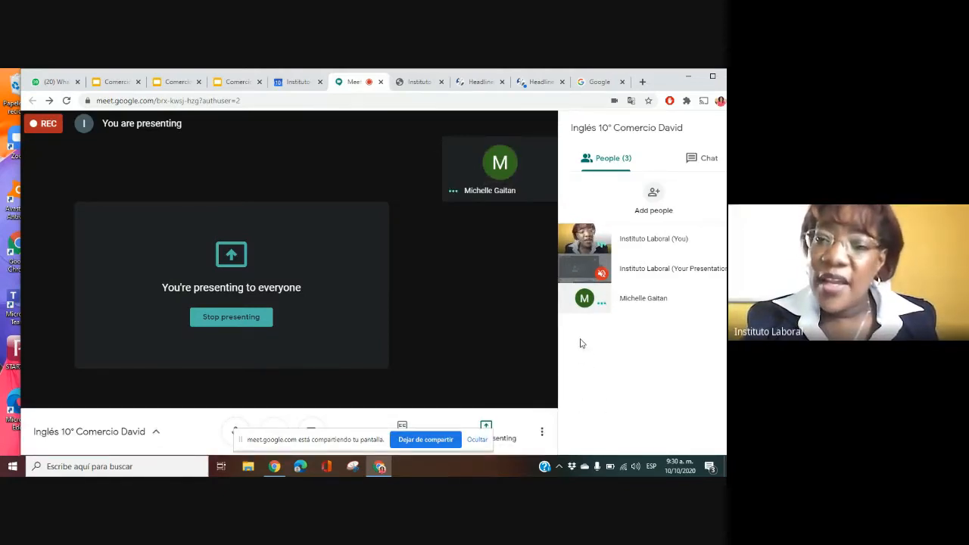
pyautogui.moveTo(605, 368)
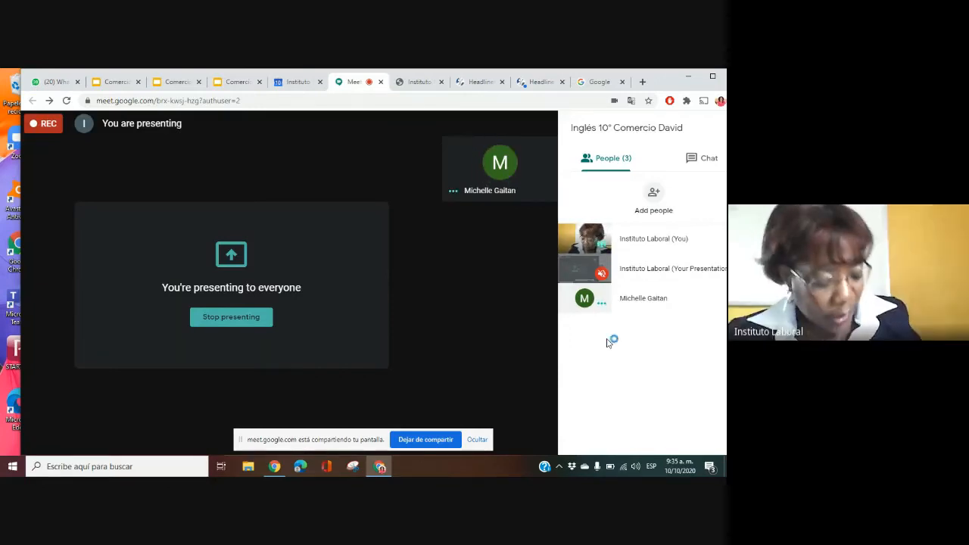
pyautogui.moveTo(609, 342)
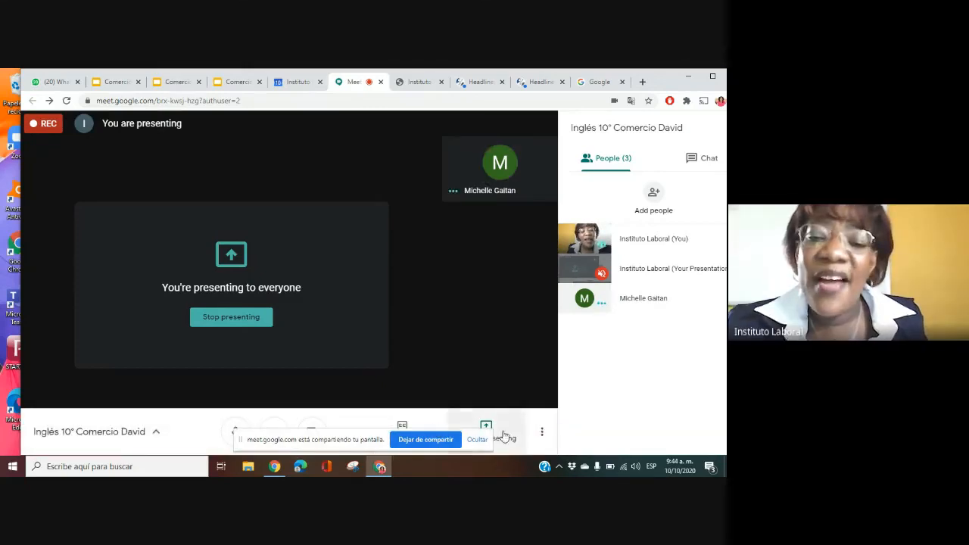
pyautogui.moveTo(542, 433)
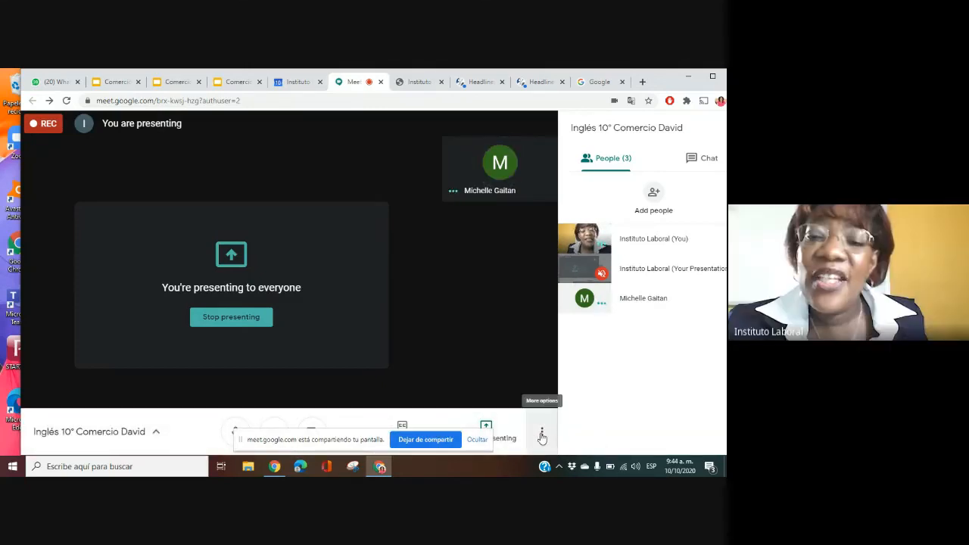
# - Bring up the More options menu with recording, layout, captions and settings
pyautogui.click(542, 433)
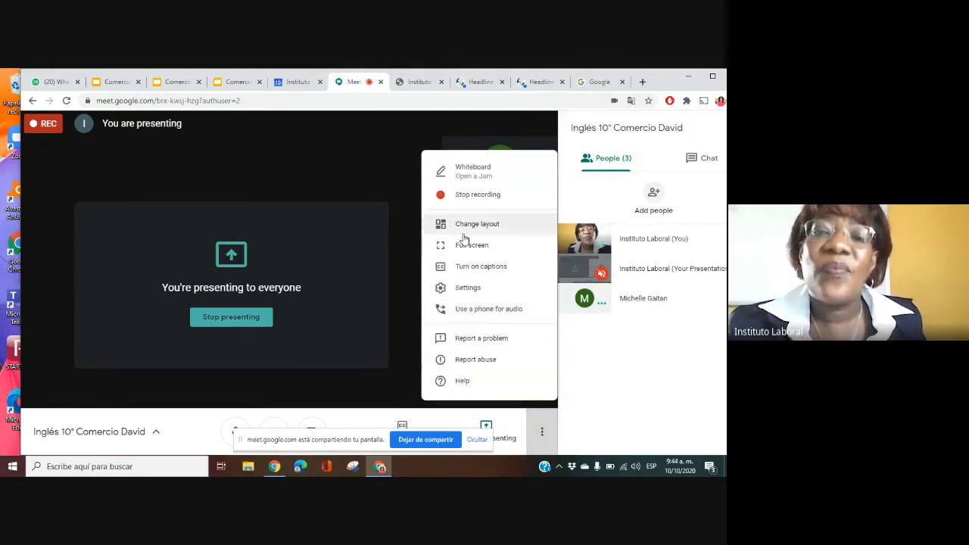